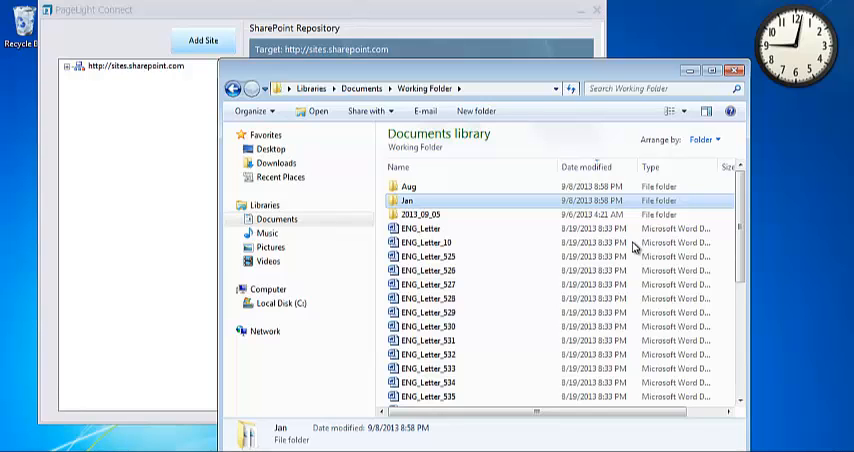
mouse_move(416, 100)
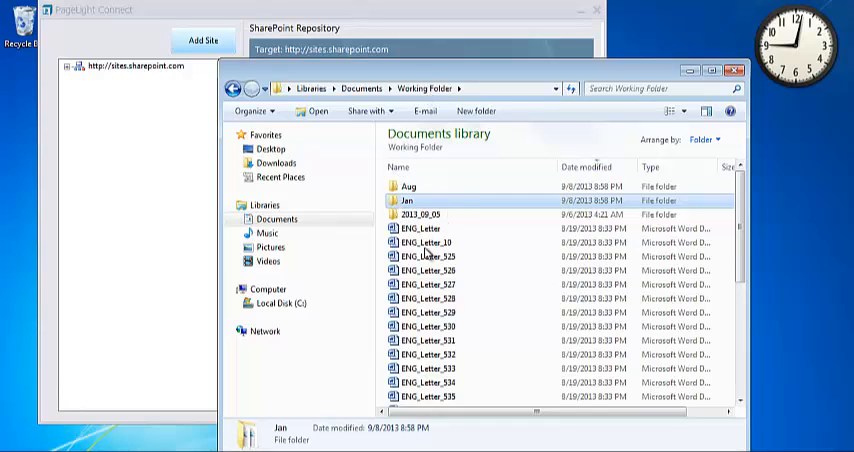
mouse_move(440, 180)
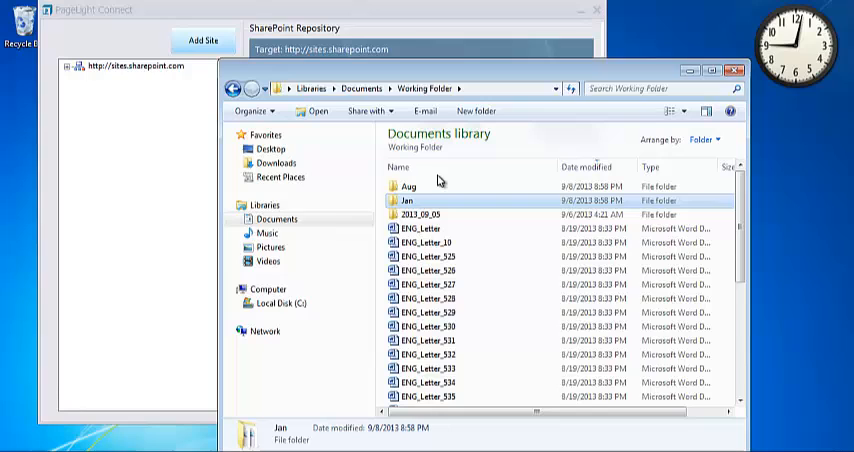
mouse_move(372, 188)
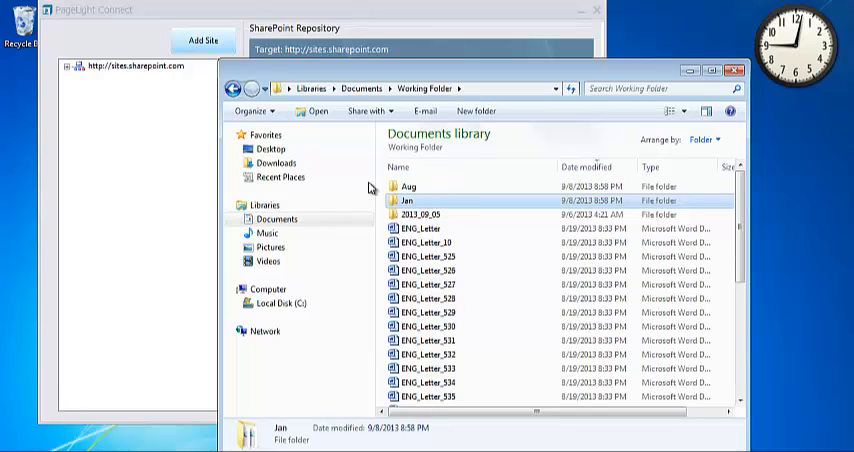
mouse_move(430, 212)
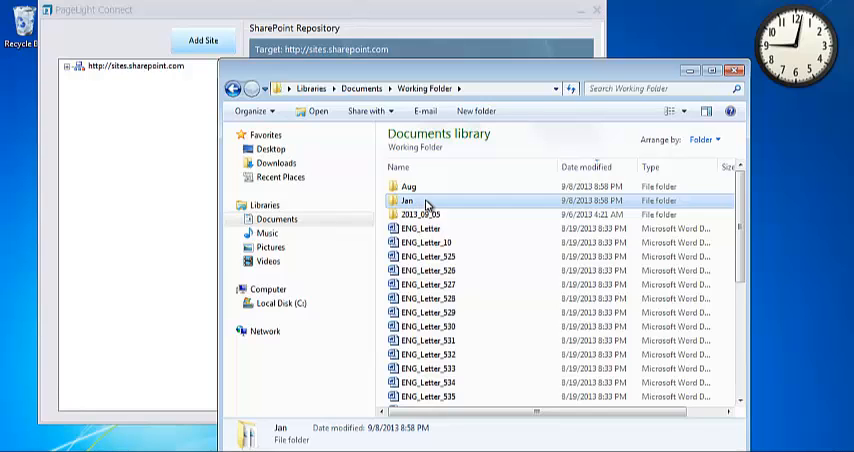
mouse_move(152, 144)
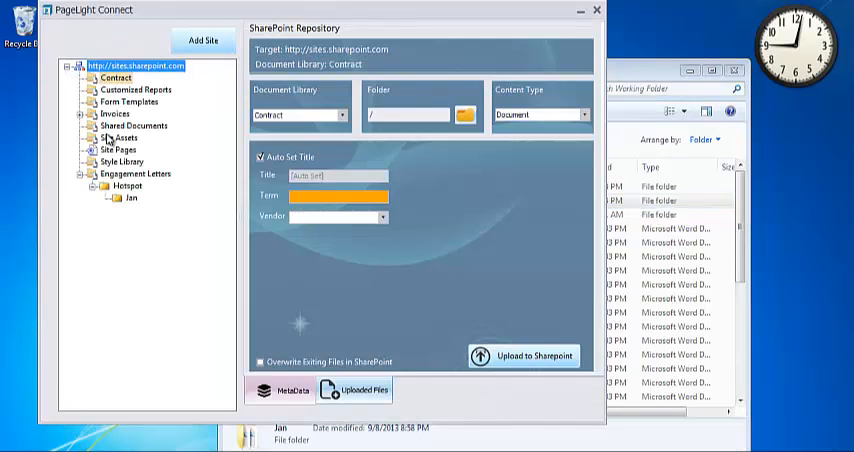
Select the Hotspot folder under Engagement Letters as the upload destination and collapse its subfolders.
left_click(126, 188)
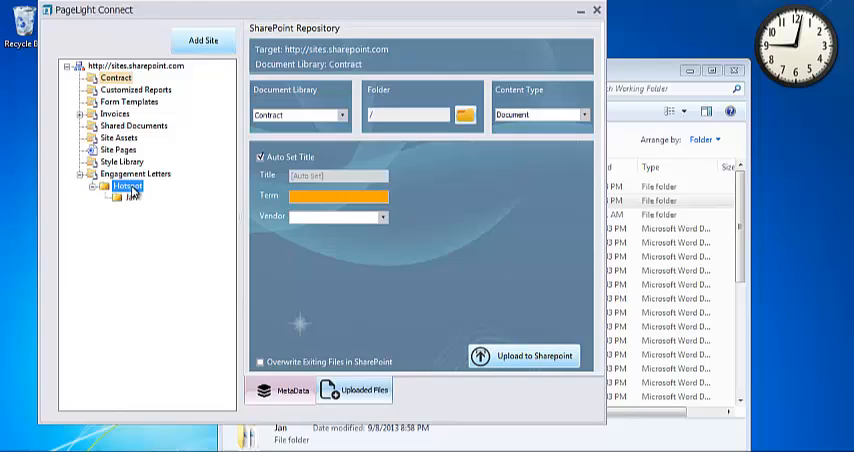
left_click(124, 188)
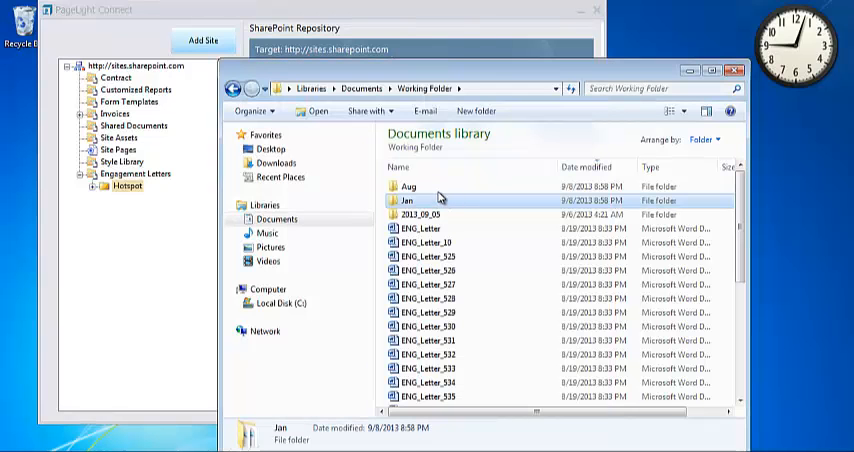
left_click(410, 188)
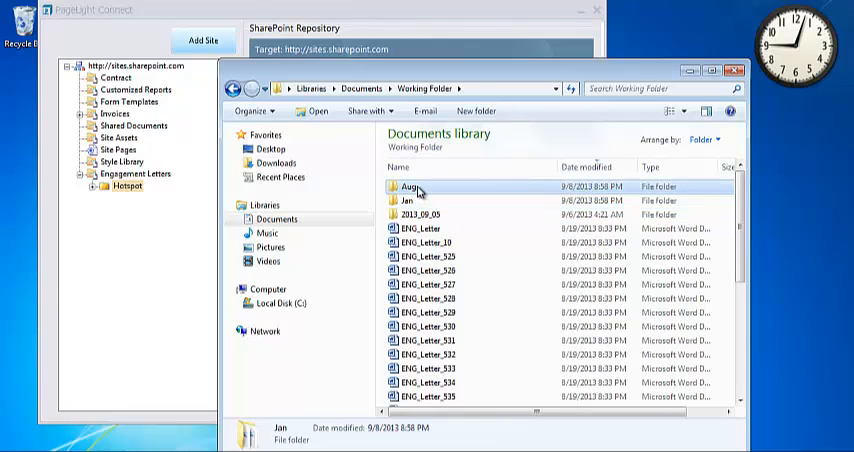
double_click(408, 186)
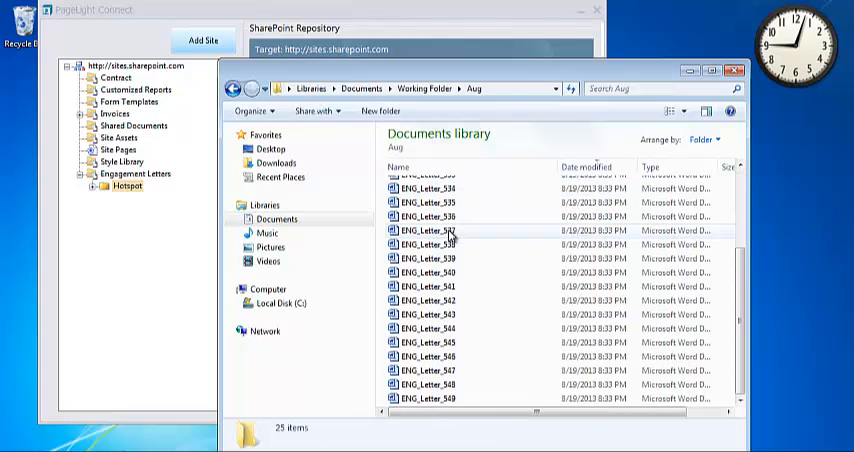
scroll("up", 3)
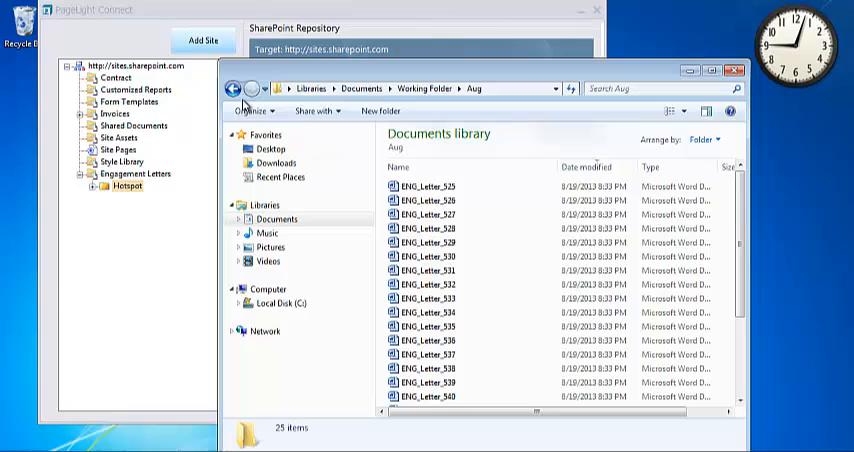
left_click(234, 88)
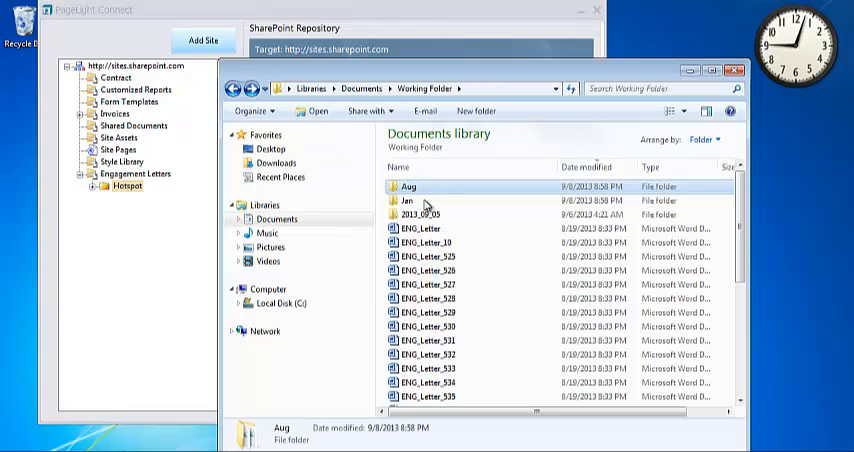
double_click(408, 200)
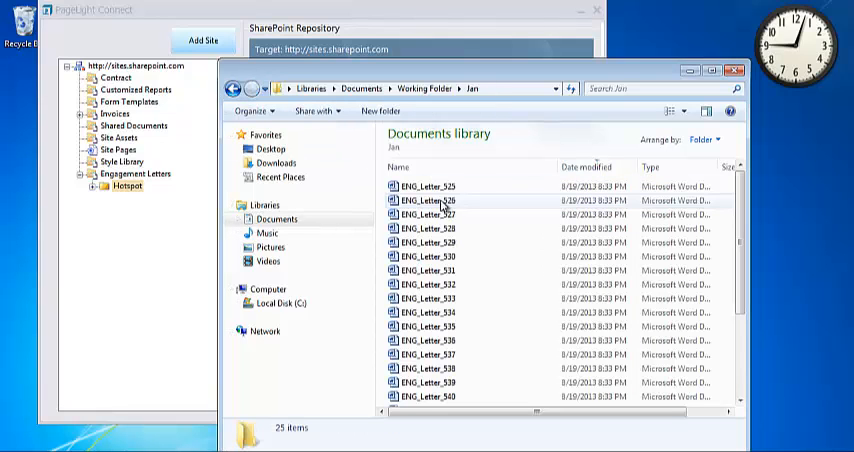
left_click(234, 88)
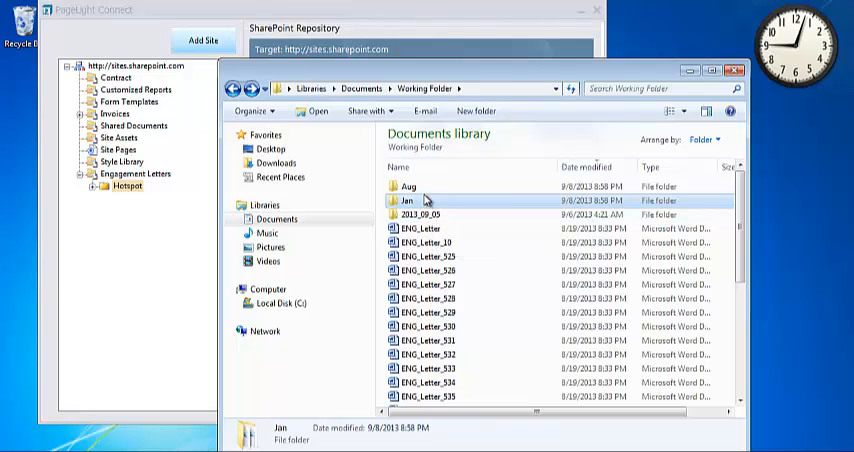
mouse_move(420, 192)
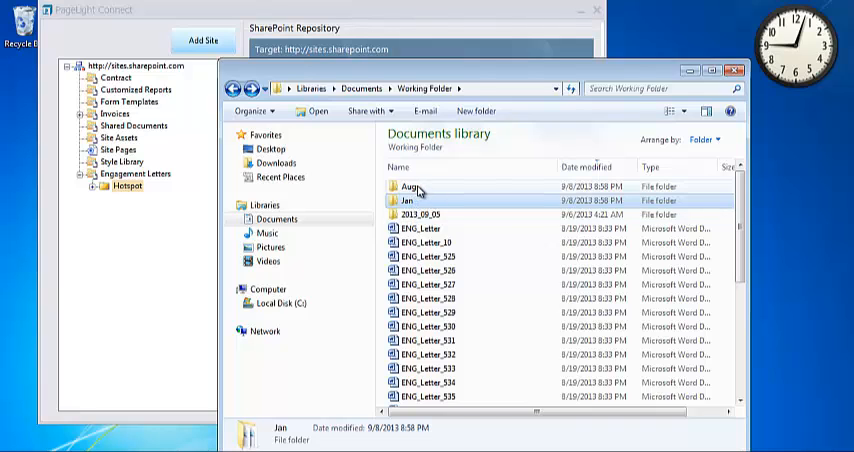
Bring PageLight Connect forward and show the Uploaded Files list queued for Hotspot.
left_click(408, 188)
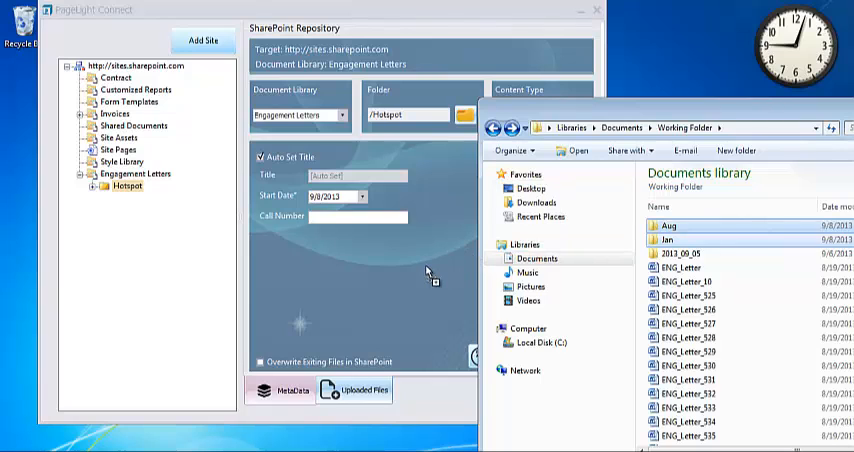
left_click(354, 390)
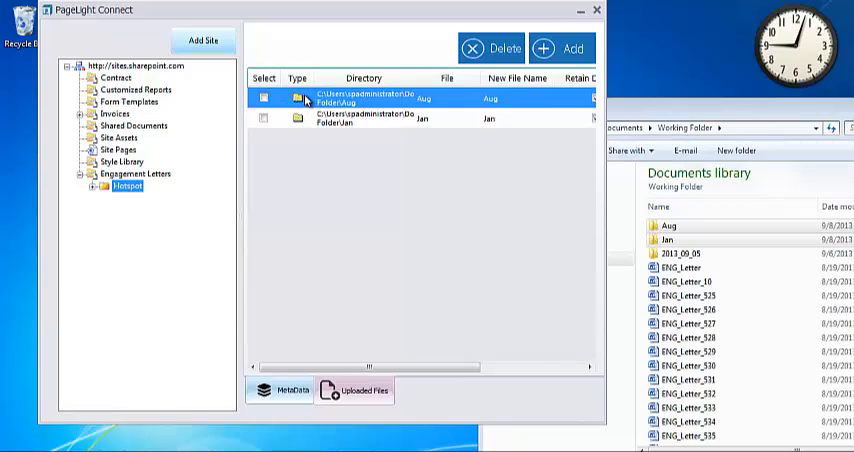
mouse_move(332, 128)
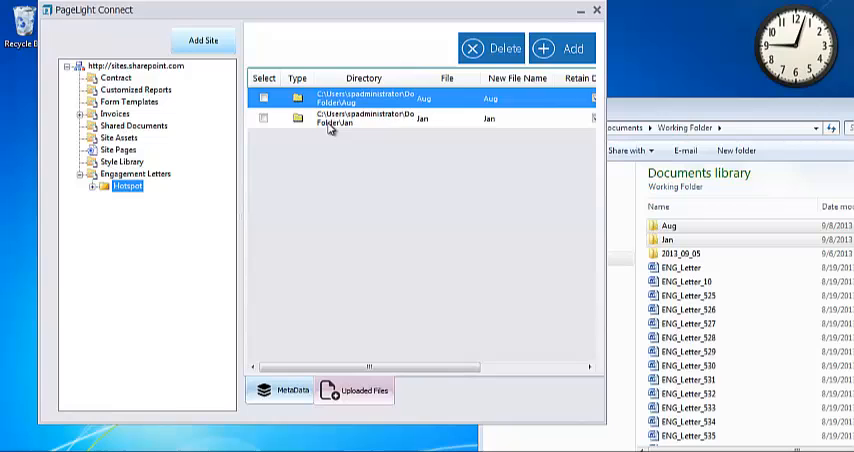
mouse_move(484, 132)
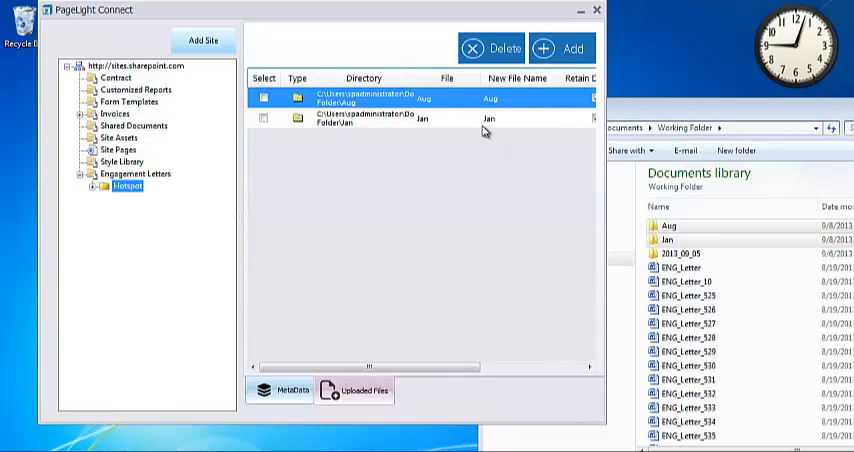
mouse_move(276, 356)
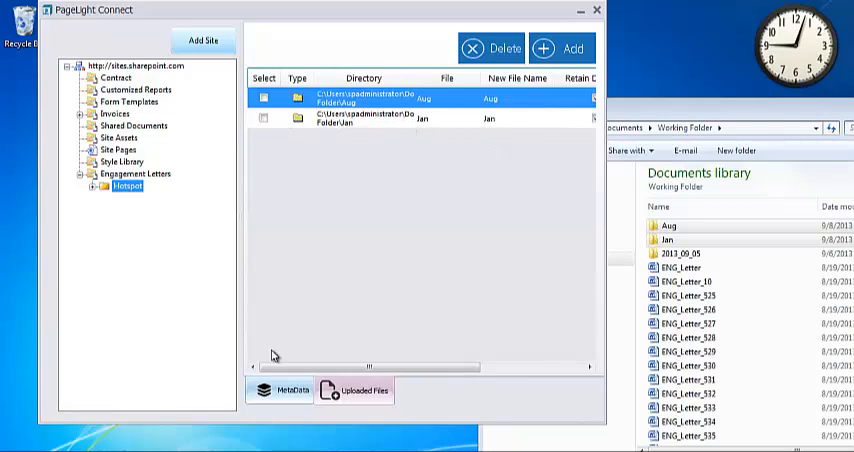
From the MetaData settings, start uploading the queued Aug and Jan folders to SharePoint.
left_click(292, 390)
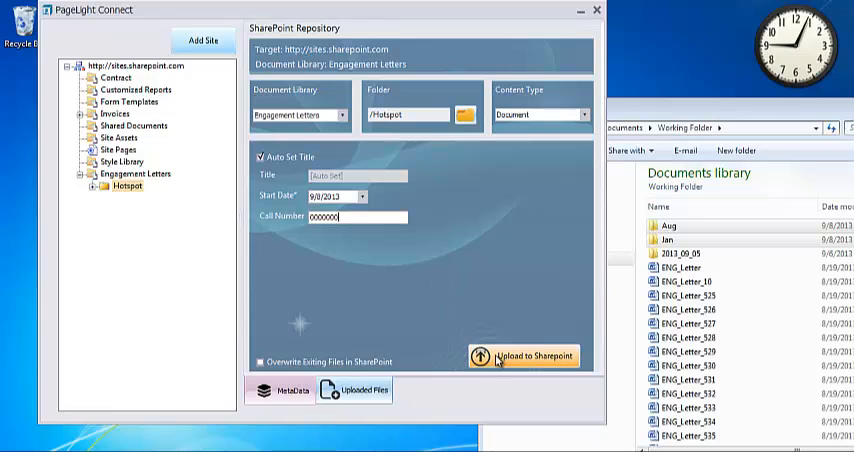
left_click(536, 356)
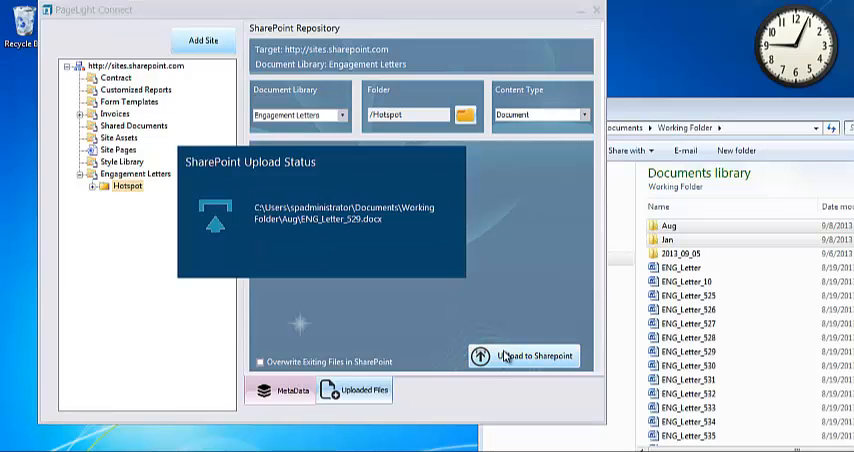
left_click(524, 356)
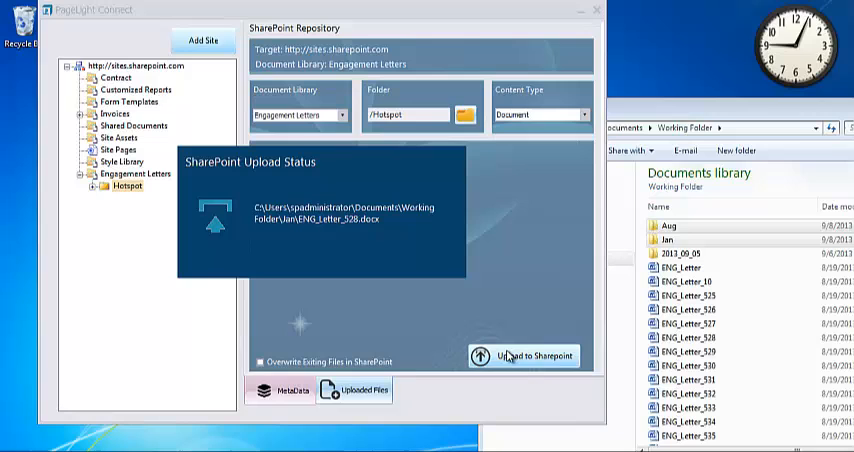
left_click(524, 356)
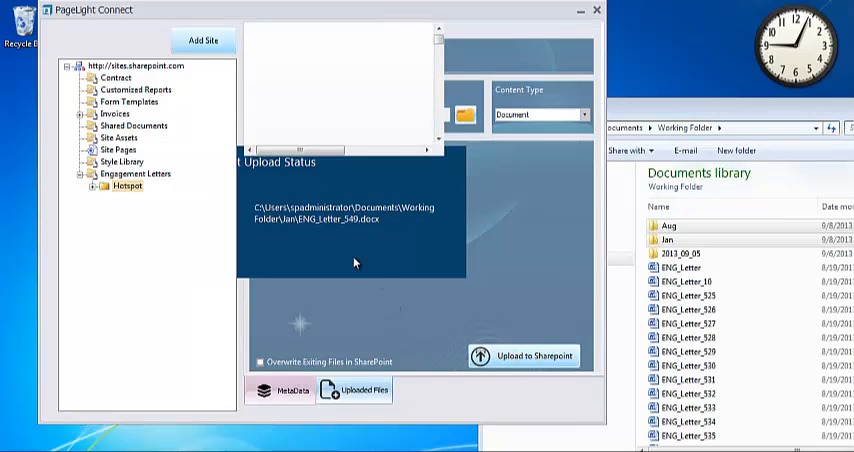
left_click(524, 356)
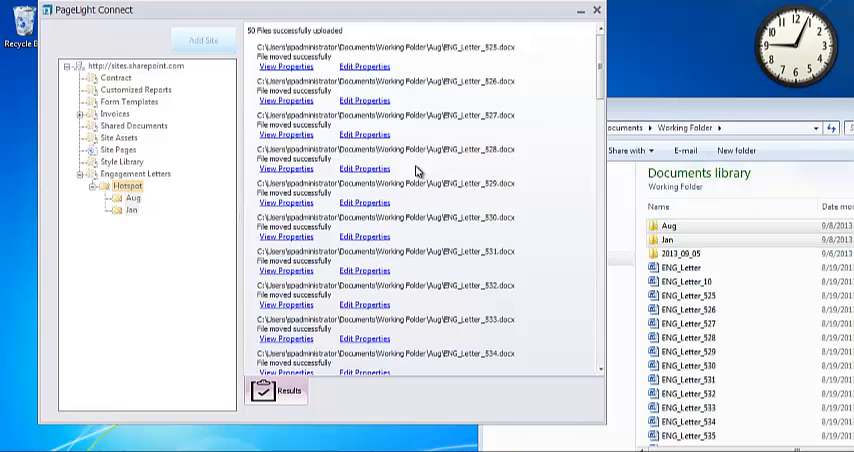
mouse_move(420, 62)
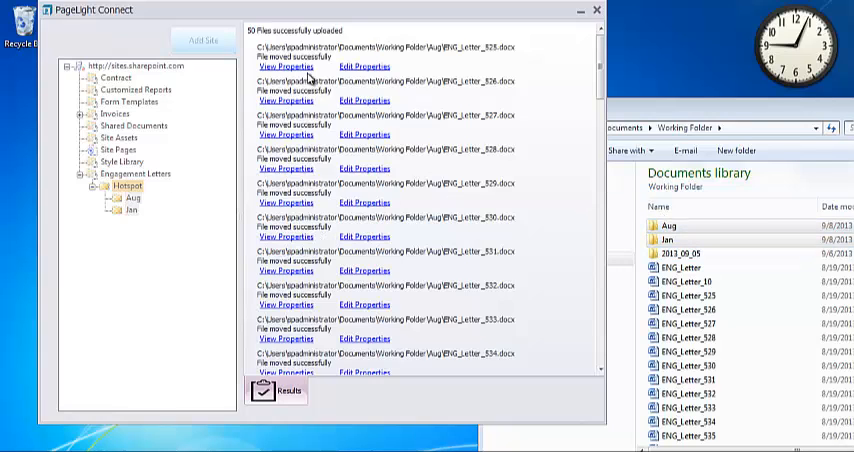
View the properties of an uploaded engagement letter in SharePoint.
left_click(284, 68)
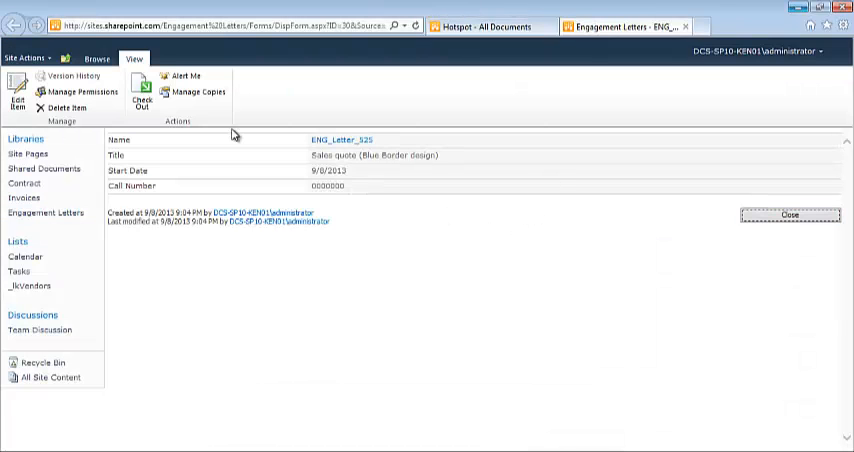
Close the letter's properties page and browse into the Hotspot folder showing Aug and Jan.
left_click(796, 214)
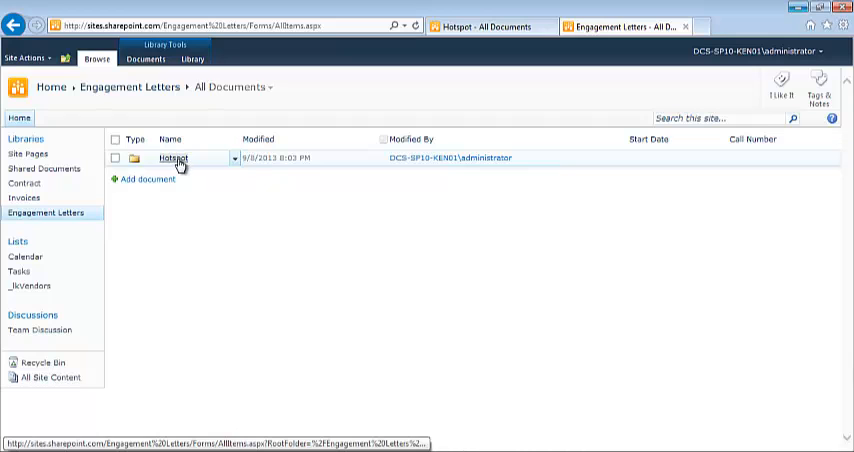
left_click(174, 156)
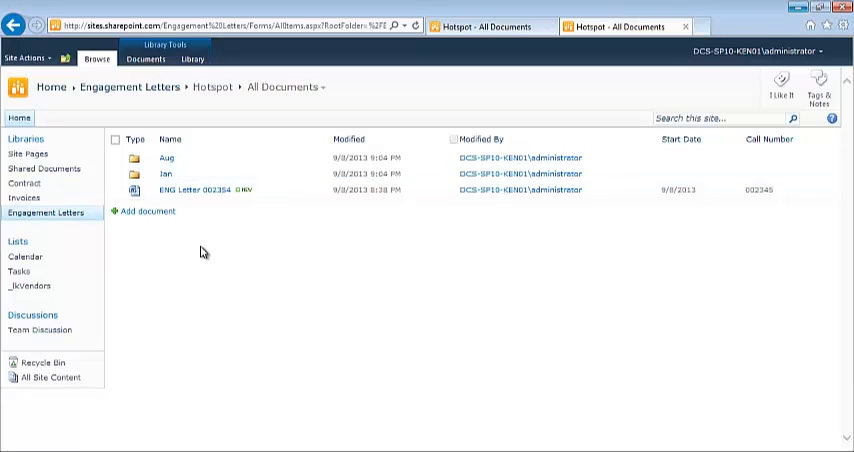
mouse_move(208, 248)
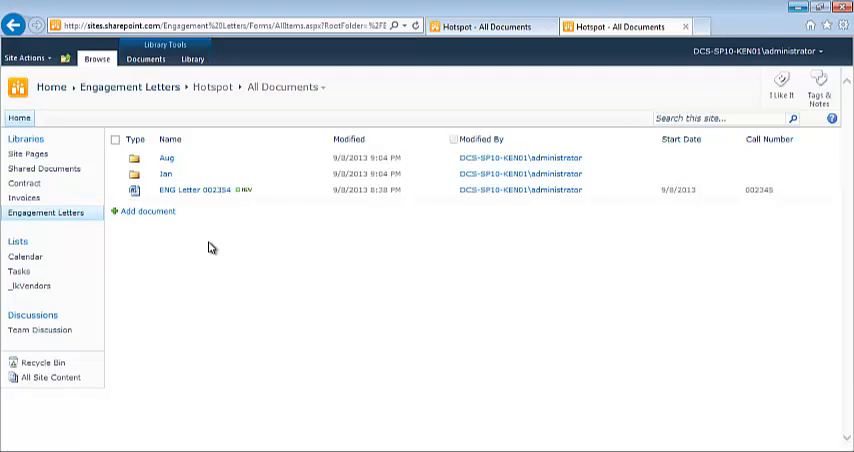
mouse_move(364, 360)
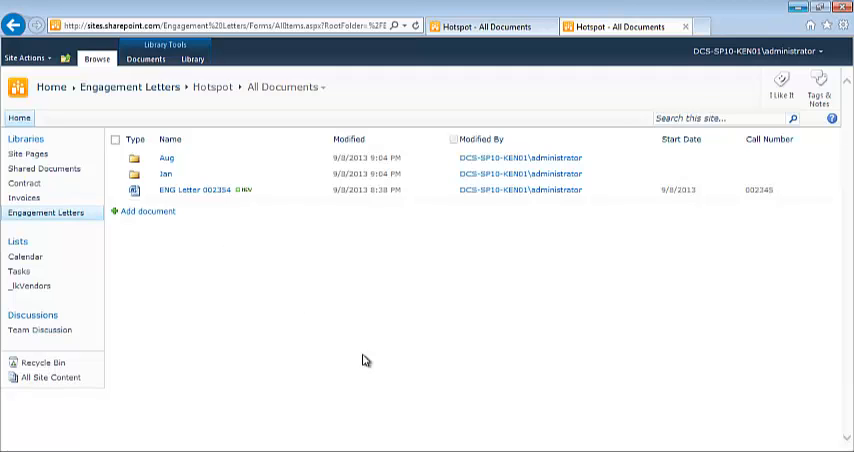